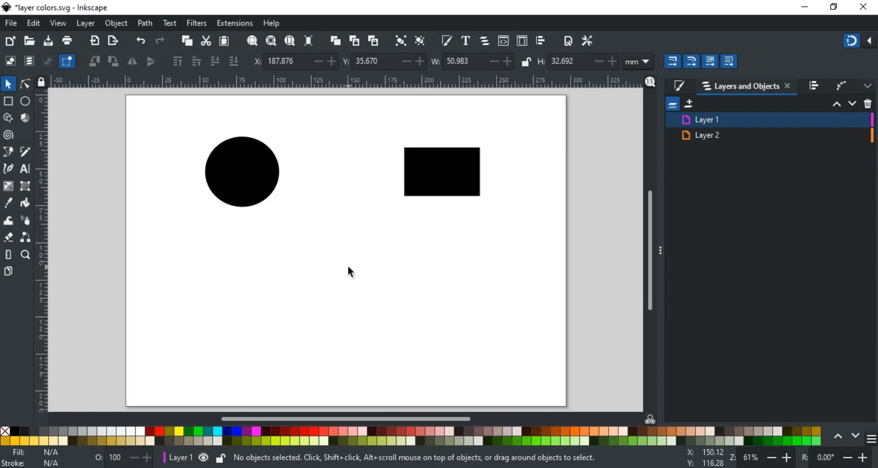
mouse_move(453, 229)
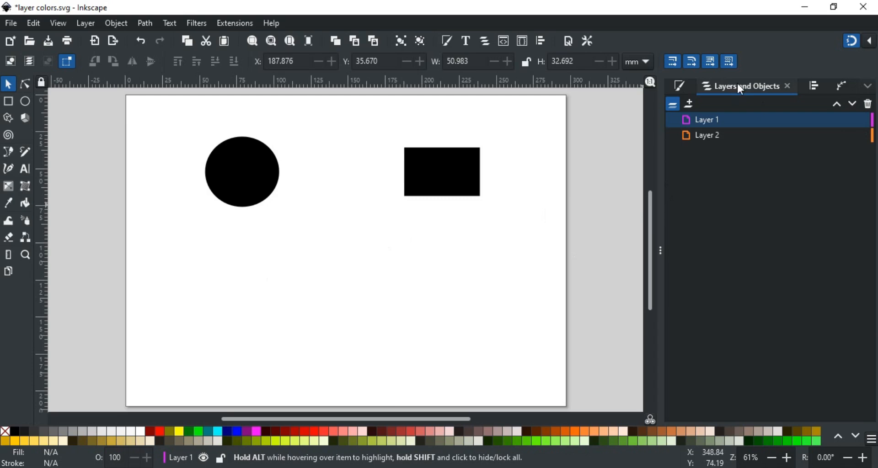
mouse_move(701, 128)
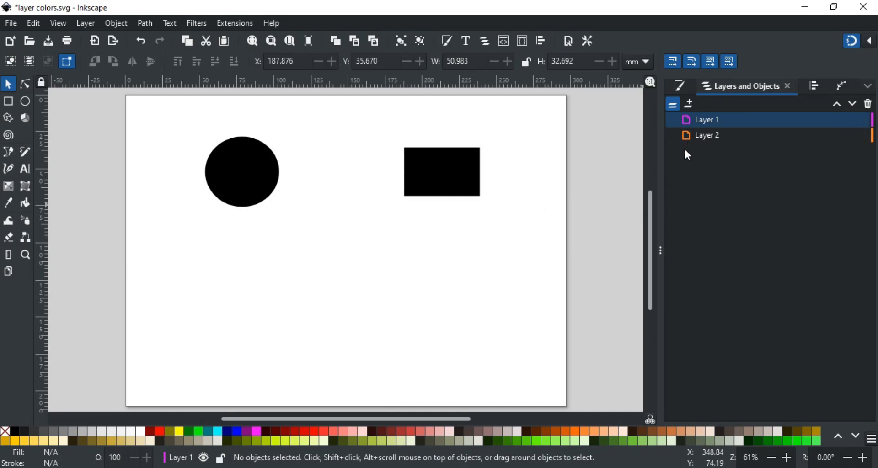
mouse_move(698, 124)
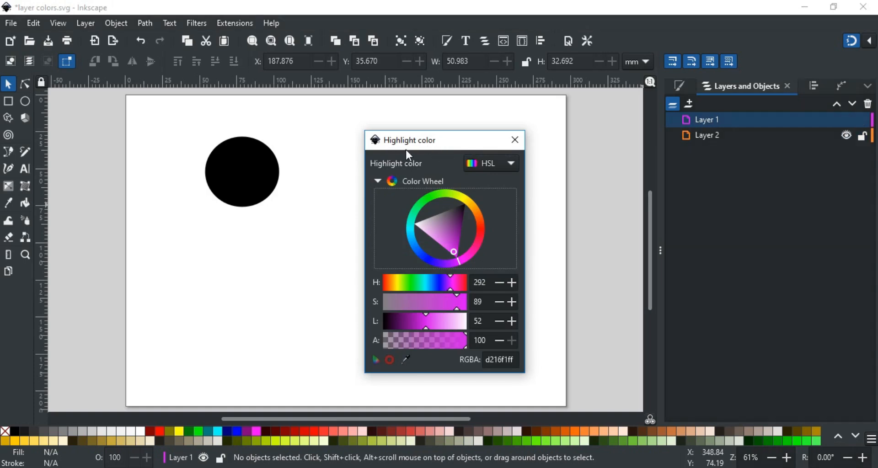
mouse_move(433, 187)
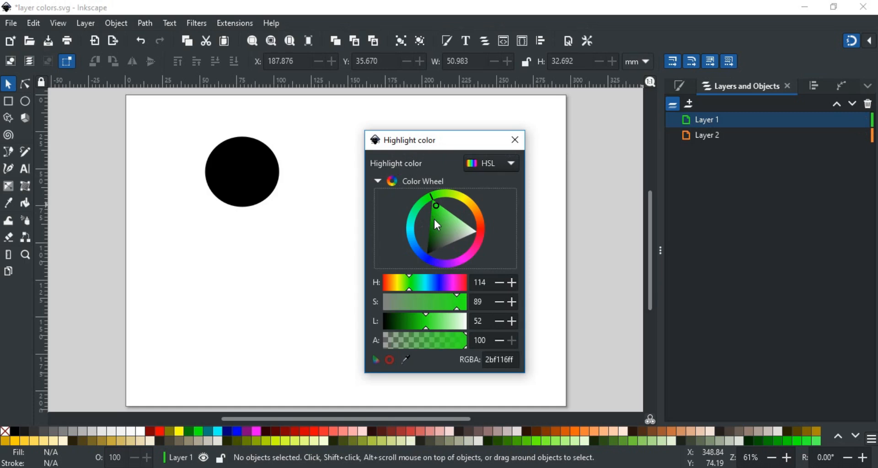
Step: Darken Layer 1's green highlight slightly and close the colour picker
left_click_drag(433, 220, 434, 214)
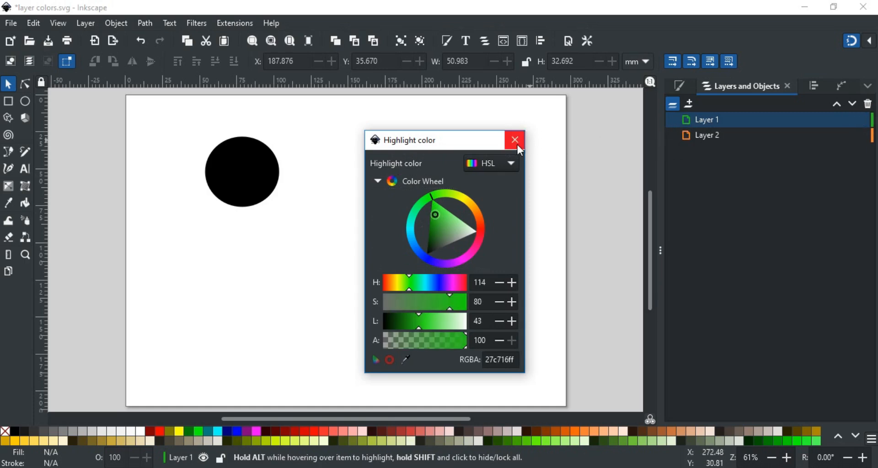
left_click(513, 139)
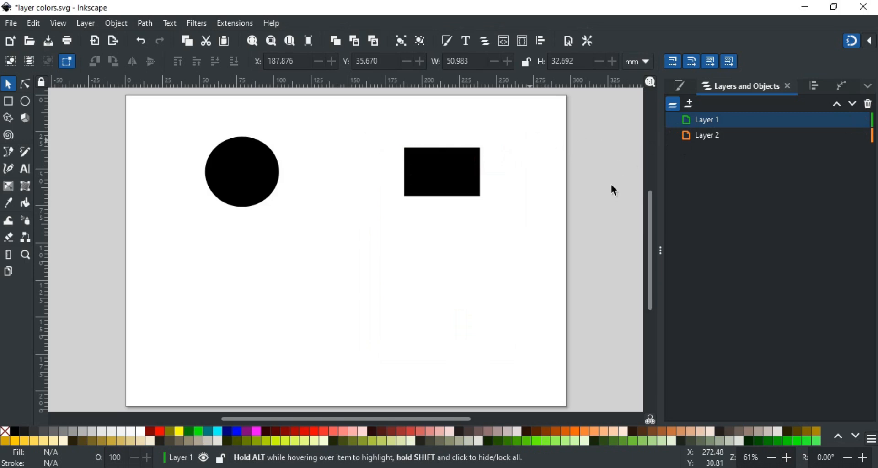
mouse_move(590, 216)
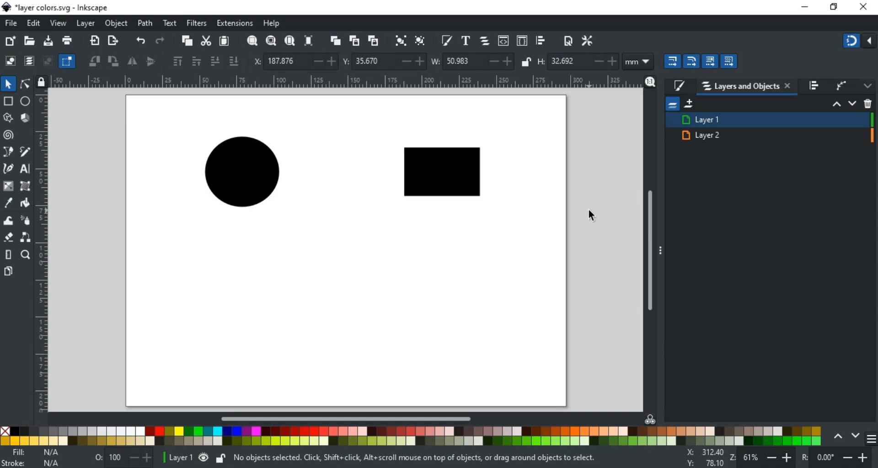
mouse_move(25, 89)
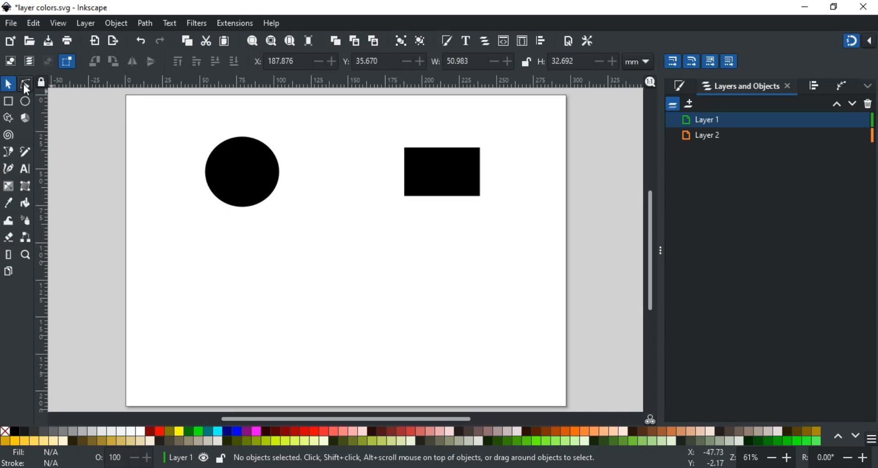
Step: Activate the Node tool for editing paths by their nodes
left_click(25, 83)
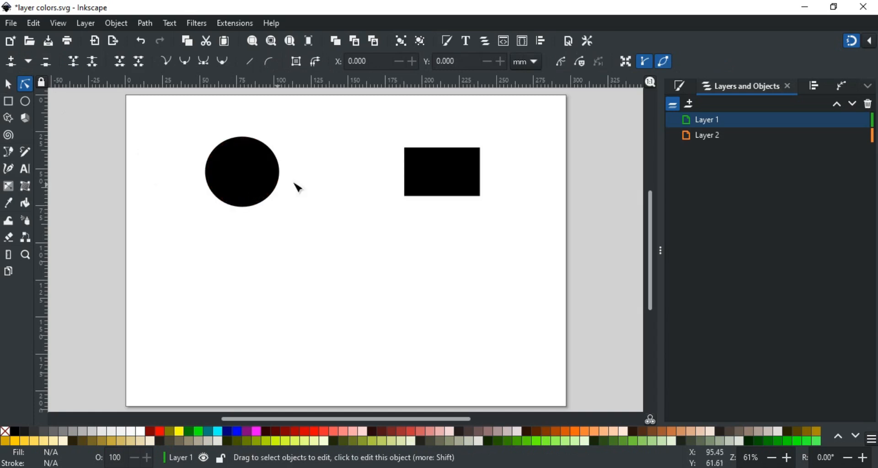
mouse_move(336, 216)
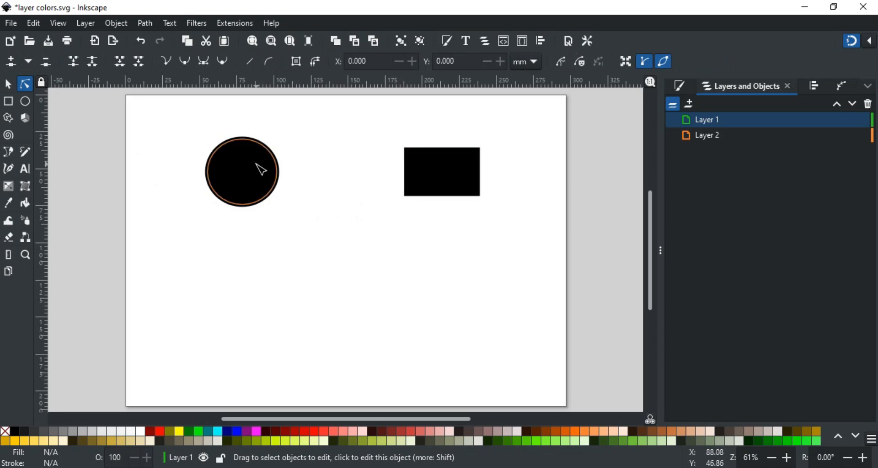
mouse_move(25, 164)
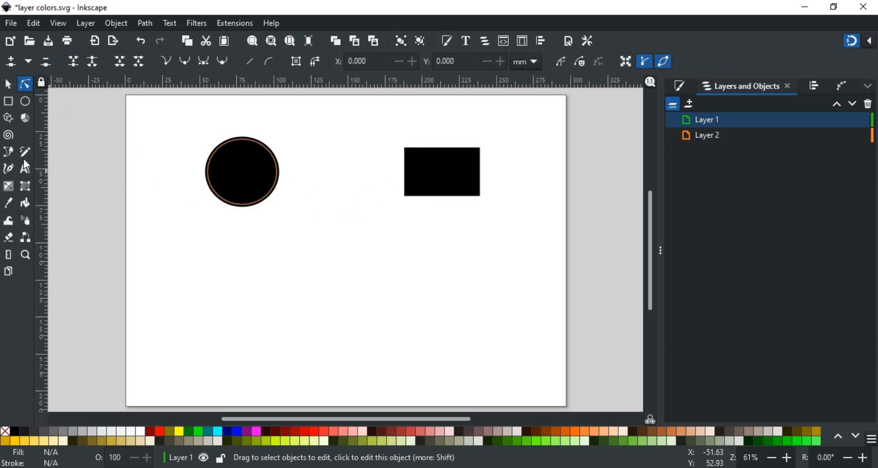
Step: With the Pencil tool, make Layer 2 active and draw a short freehand squiggle below the rectangle
left_click(25, 151)
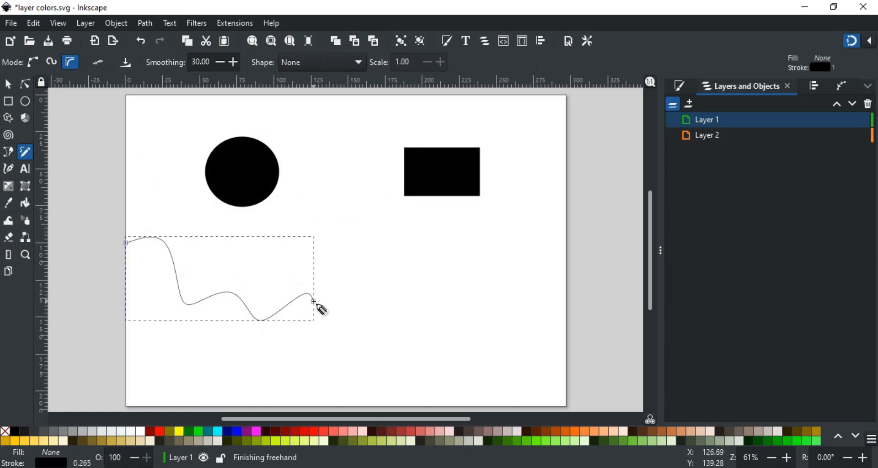
left_click(707, 136)
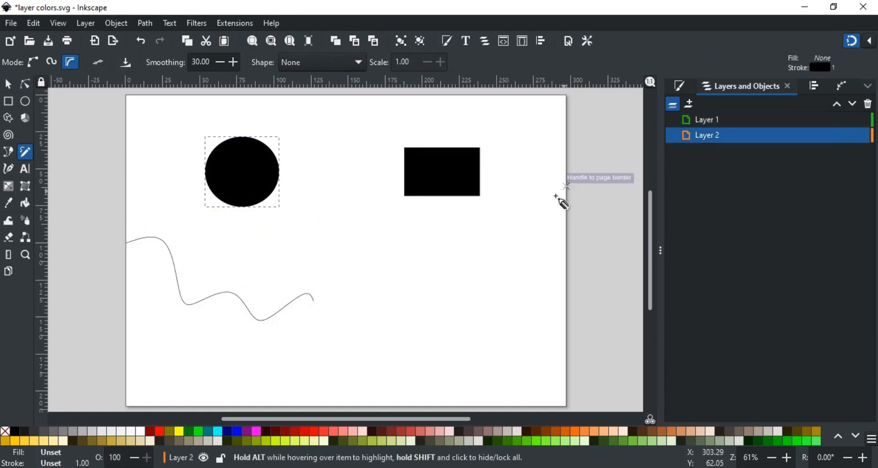
left_click_drag(358, 280, 453, 291)
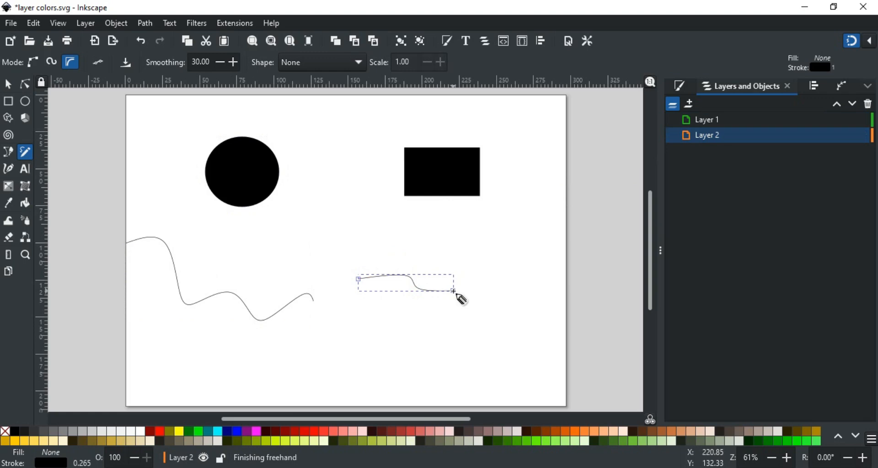
mouse_move(271, 406)
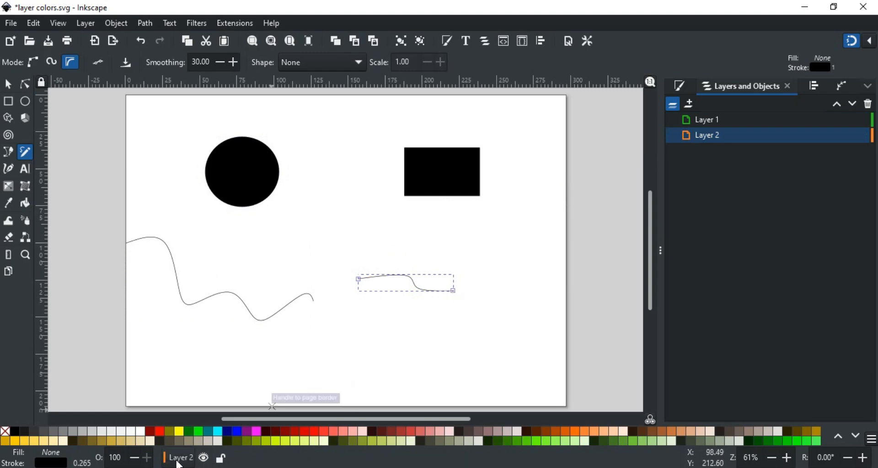